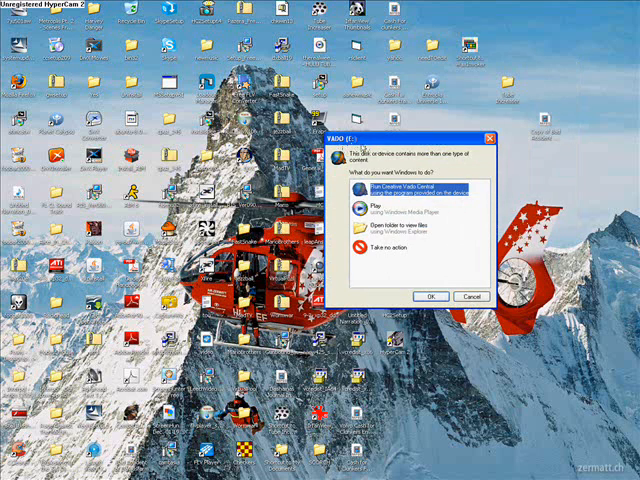
Open the connected camera in Video Central and scroll through its recorded clip thumbnails.
{"action": "left_click", "coordinate": [468, 296]}
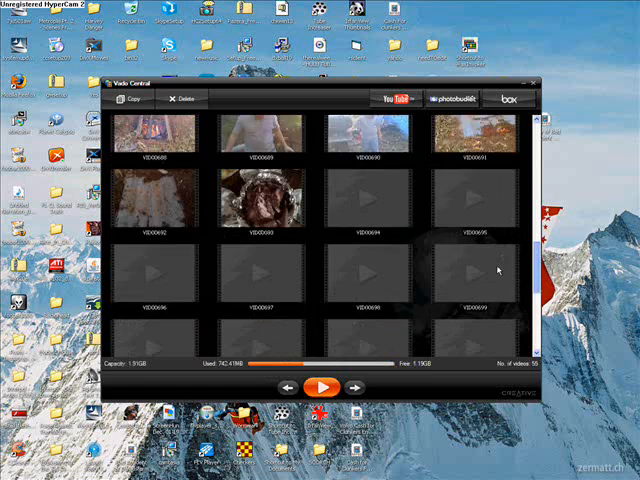
{"action": "scroll", "scroll_direction": "down", "scroll_amount": 3}
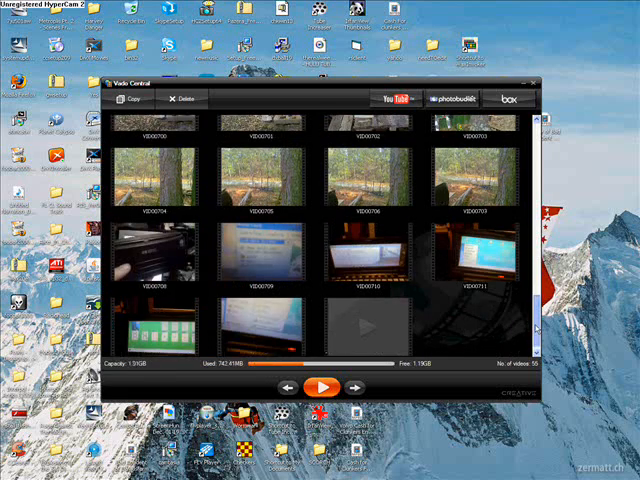
{"action": "scroll", "scroll_direction": "down", "scroll_amount": 3}
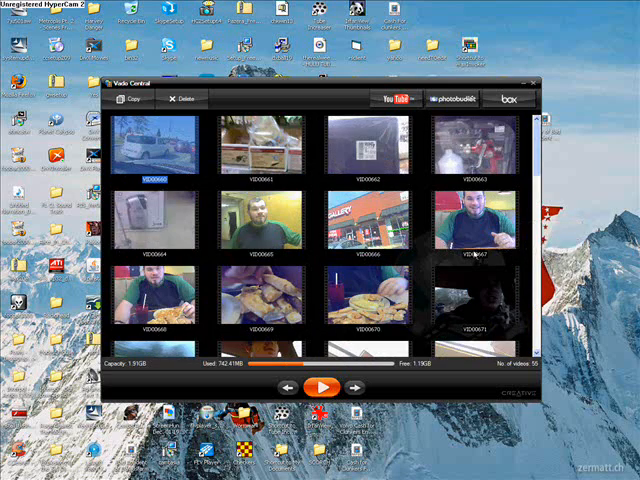
{"action": "scroll", "scroll_direction": "down", "scroll_amount": 3}
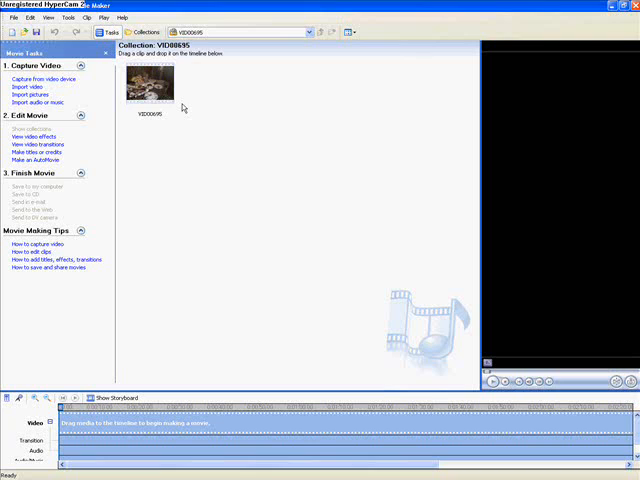
{"action": "mouse_move", "coordinate": [40, 80]}
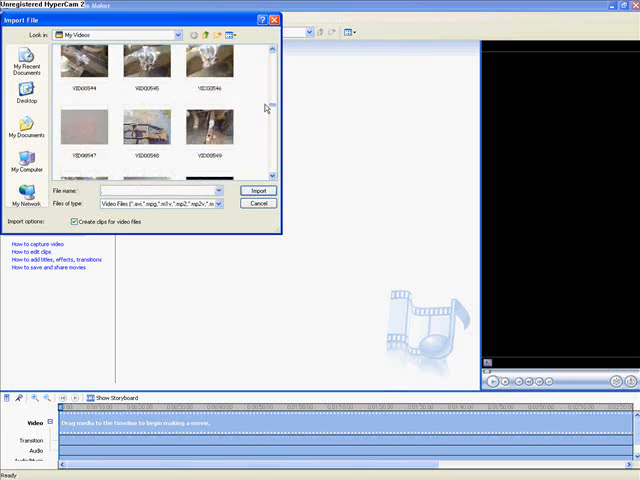
Import a camera clip from My Videos into a collection and add it to the timeline.
{"action": "scroll", "scroll_direction": "down", "scroll_amount": 3}
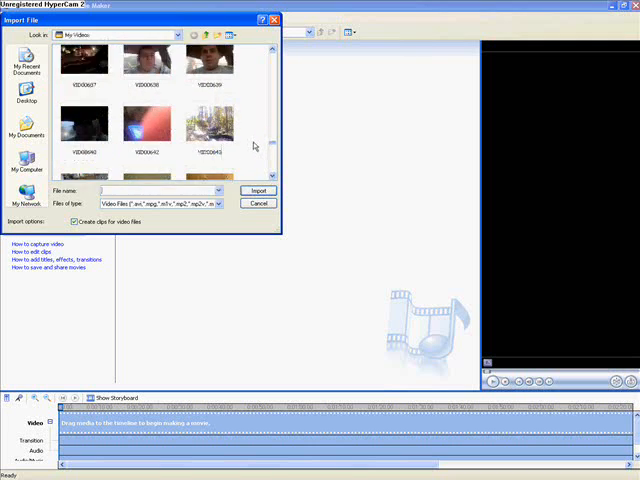
{"action": "scroll", "scroll_direction": "down", "scroll_amount": 3}
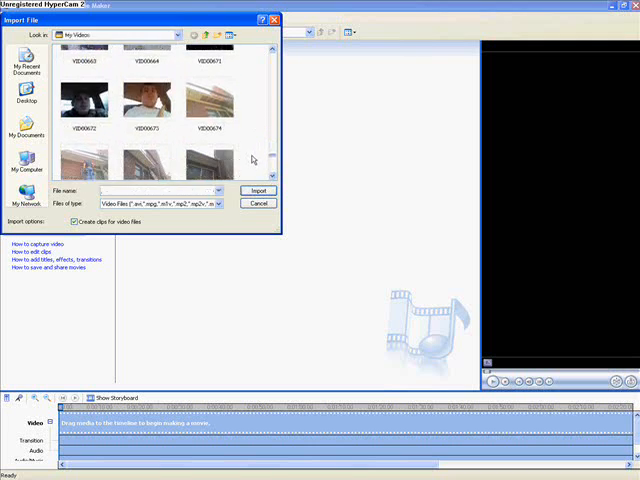
{"action": "scroll", "scroll_direction": "down", "scroll_amount": 3}
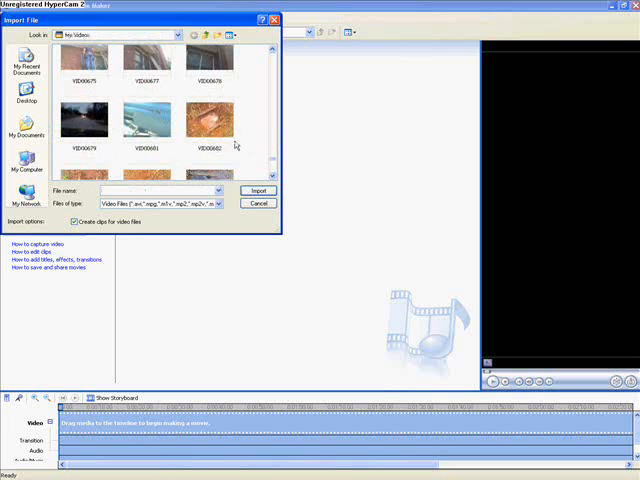
{"action": "left_click", "coordinate": [148, 126]}
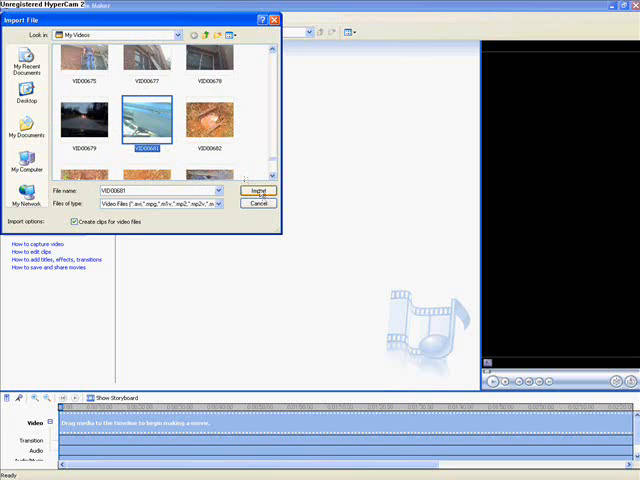
{"action": "left_click", "coordinate": [258, 192]}
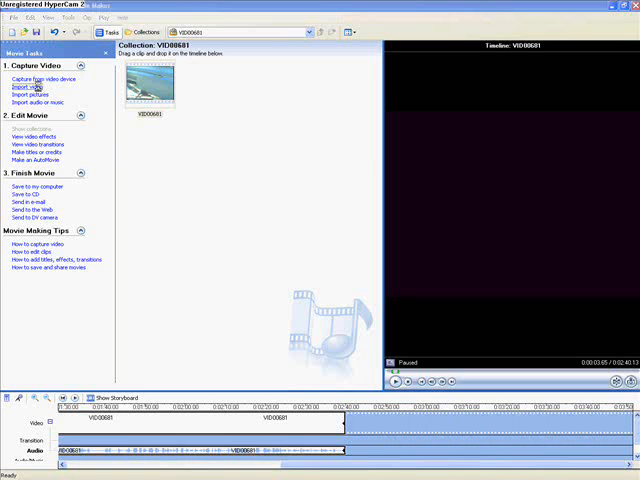
Import another clip and add it to the end of the timeline after the existing clips.
{"action": "left_click", "coordinate": [30, 80]}
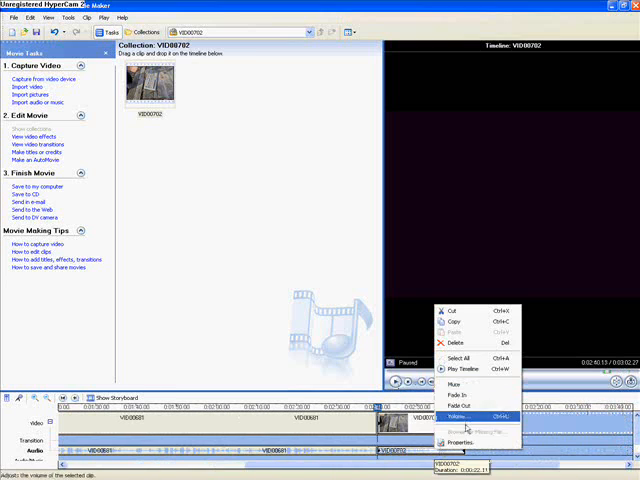
{"action": "left_click", "coordinate": [456, 412]}
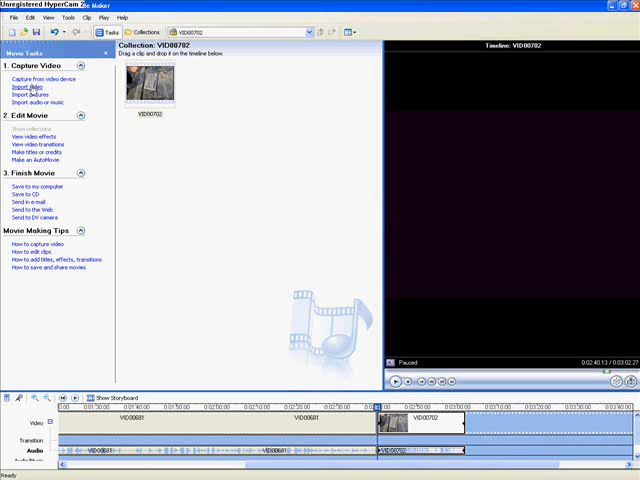
Import the remaining clips from My Videos and extend the movie's clip sequence.
{"action": "left_click", "coordinate": [32, 88]}
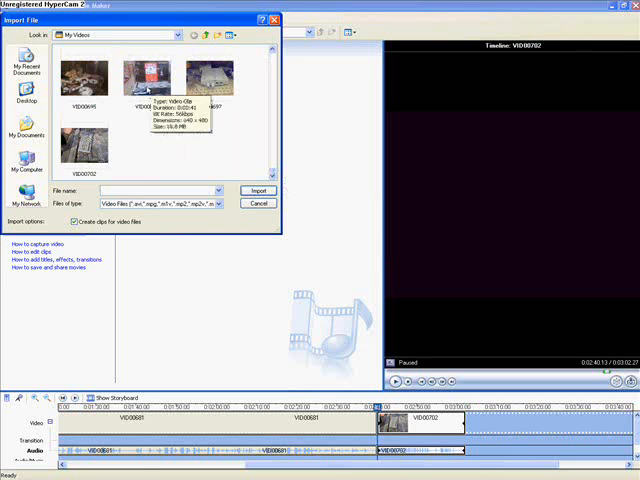
{"action": "left_click", "coordinate": [256, 190]}
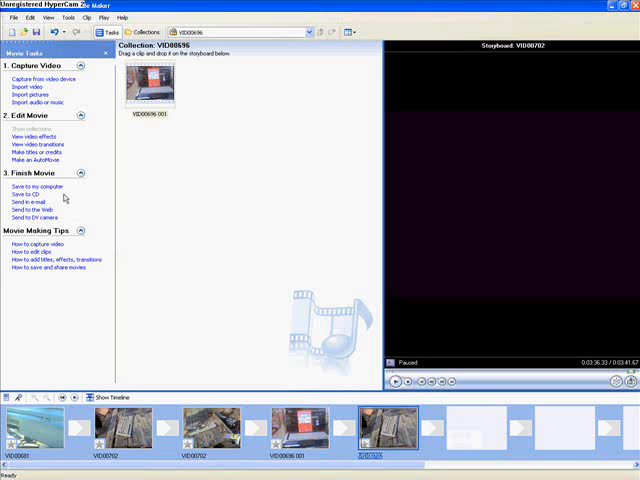
Preview the Slow Down, Half video effect and switch the project to timeline view.
{"action": "left_click", "coordinate": [40, 136]}
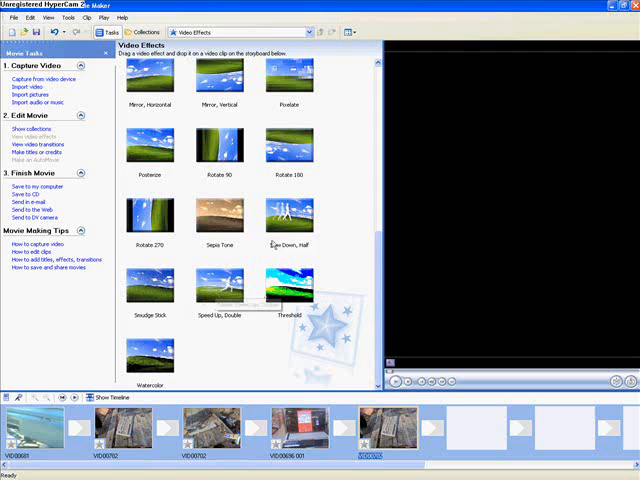
{"action": "left_click", "coordinate": [288, 218]}
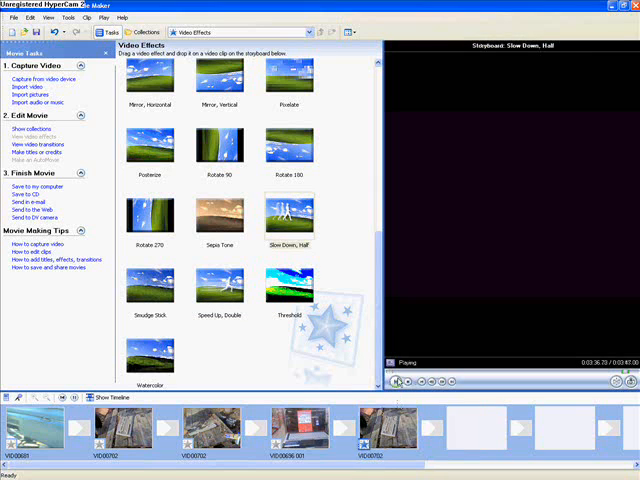
{"action": "left_click", "coordinate": [398, 380]}
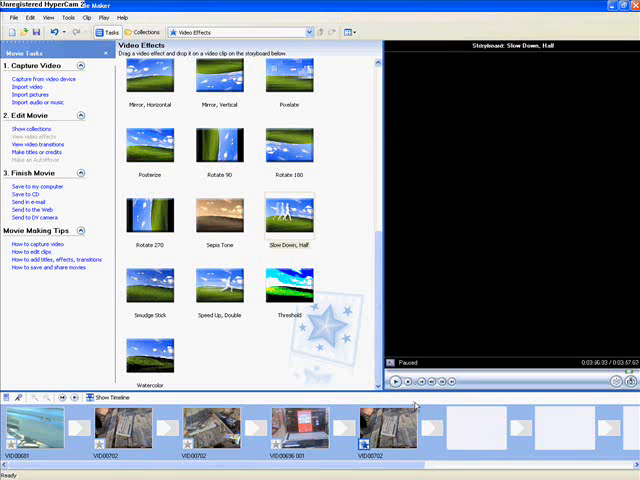
{"action": "left_click", "coordinate": [398, 380]}
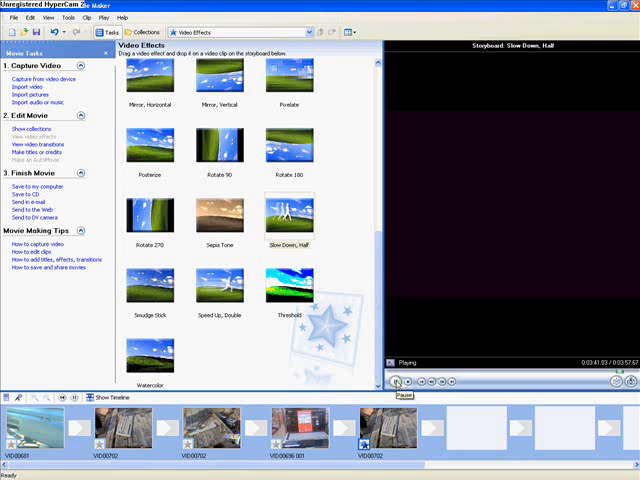
{"action": "left_click", "coordinate": [396, 384]}
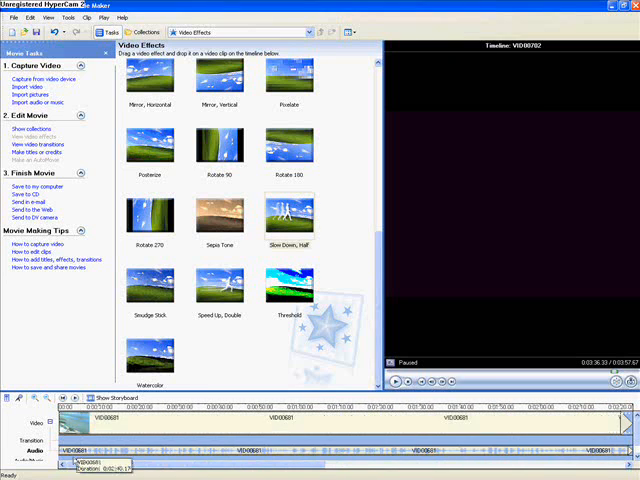
Launch the Save Movie Wizard via 'Save to my computer' under Finish Movie.
{"action": "right_click", "coordinate": [444, 422]}
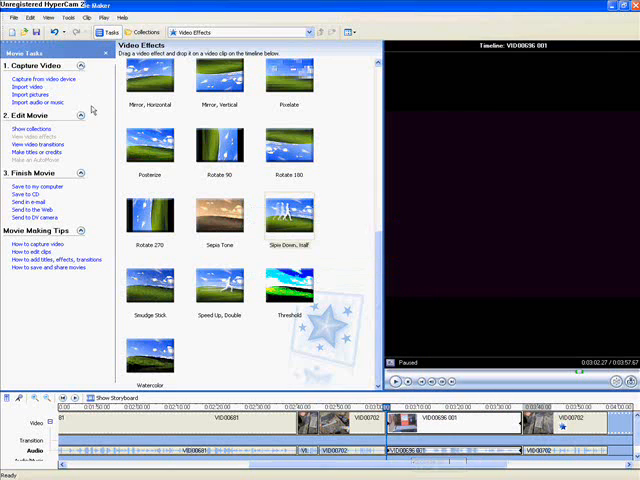
{"action": "mouse_move", "coordinate": [36, 186]}
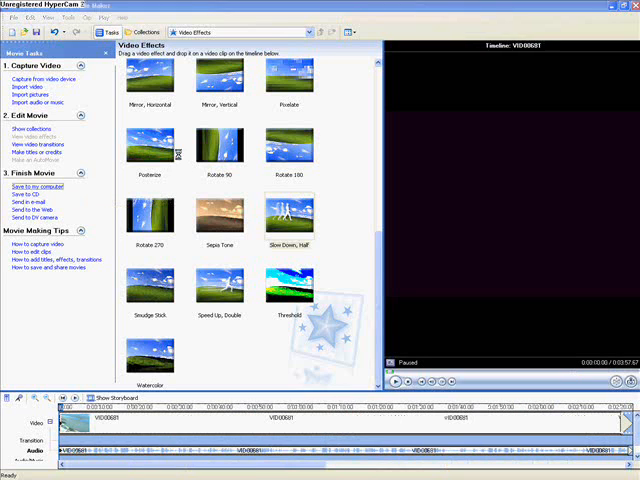
{"action": "left_click", "coordinate": [36, 184]}
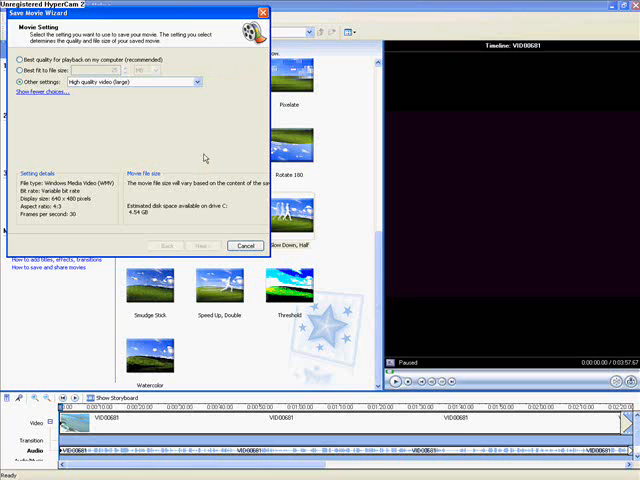
Accept the movie quality settings and let the movie save to a video file.
{"action": "left_click", "coordinate": [200, 244]}
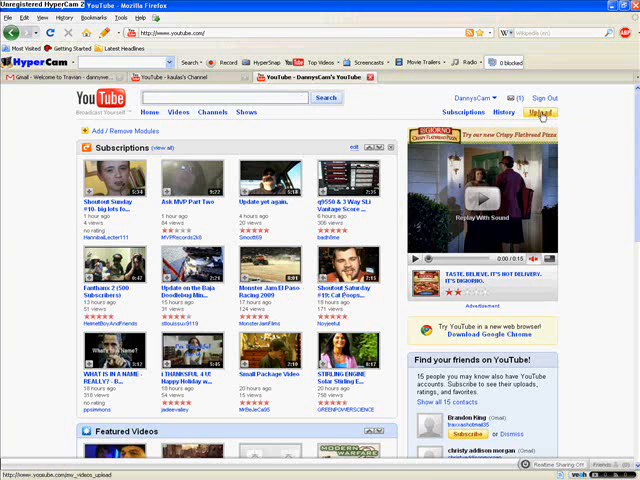
Start a YouTube upload and choose the saved movie file from the computer.
{"action": "left_click", "coordinate": [540, 112]}
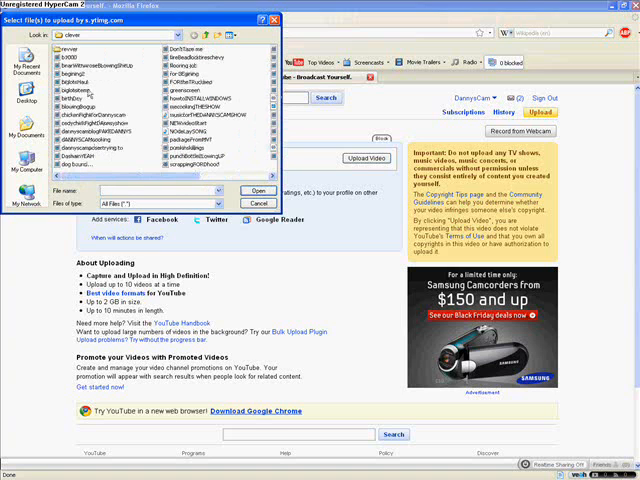
{"action": "left_click", "coordinate": [260, 190]}
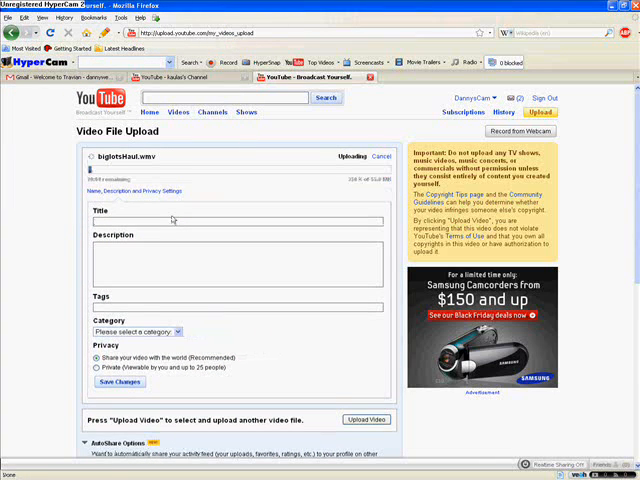
Title the video 'Big Lots' and enter tags: big lots, dannyscam, davidsfarm, pujss, web girls, axing axe.
{"action": "type", "text": "Big Lots HAUL"}
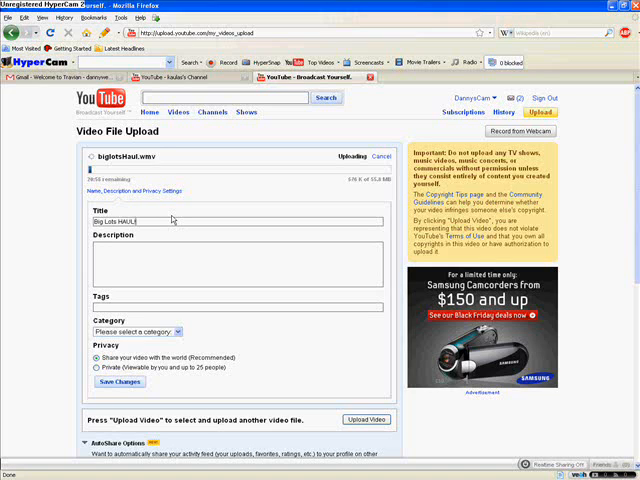
{"action": "type", "text": "+ asing"}
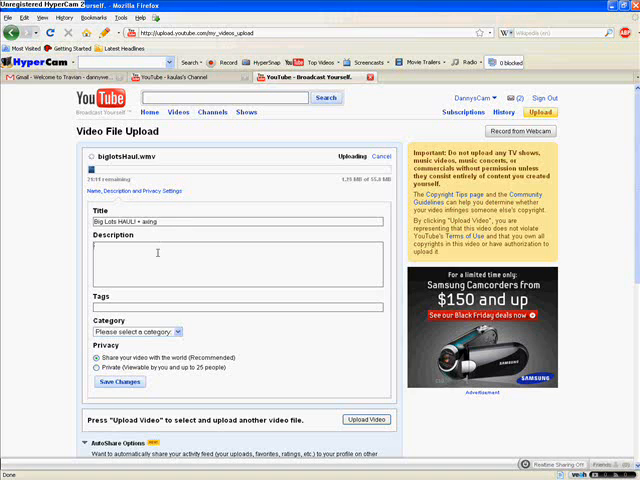
{"action": "type", "text": "big lots"}
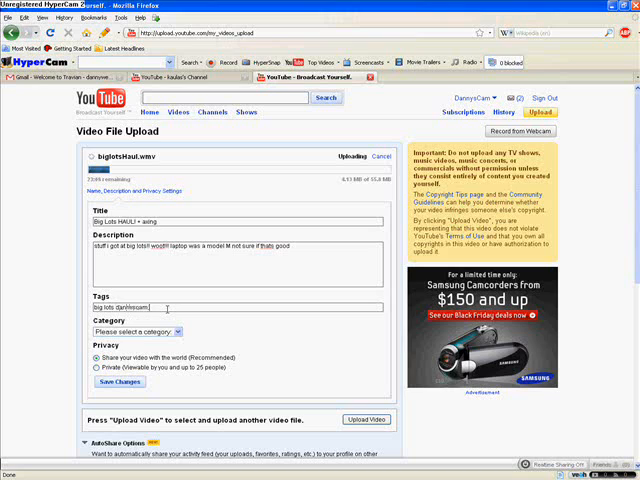
{"action": "type", "text": "dannyscam"}
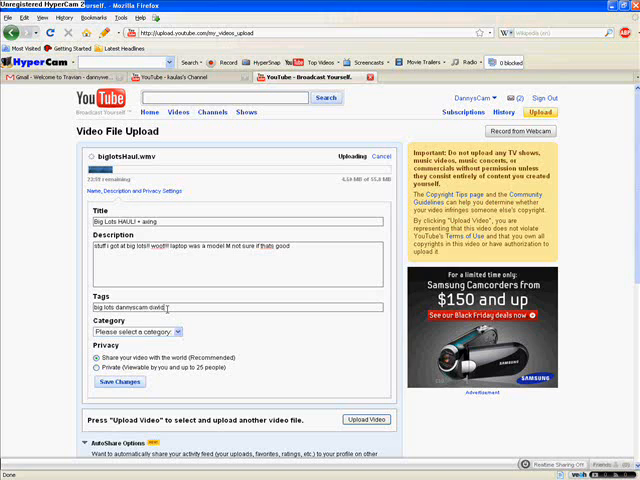
{"action": "type", "text": "davidsfarm hotforwords"}
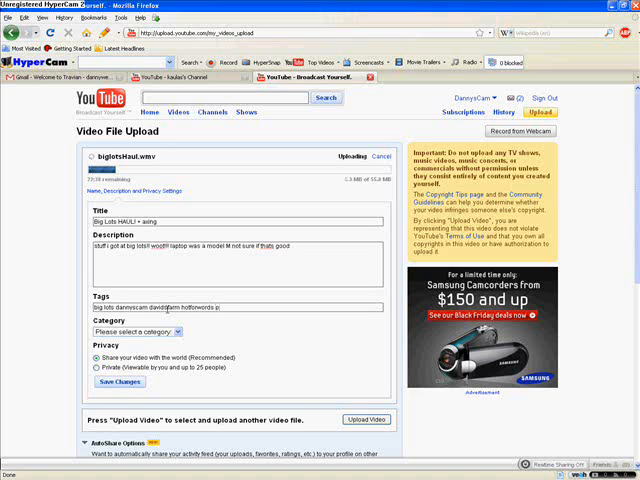
{"action": "type", "text": "pujssy teen"}
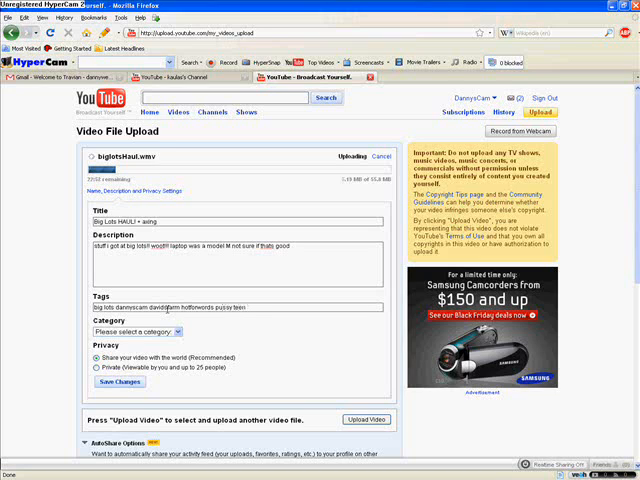
{"action": "type", "text": "web girls asian fetish"}
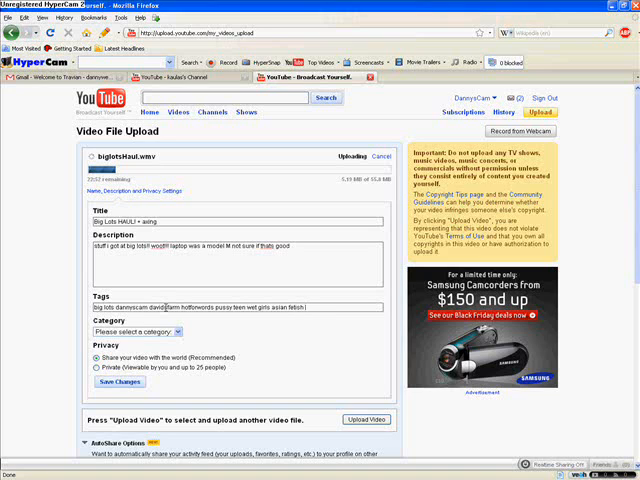
{"action": "type", "text": "a"}
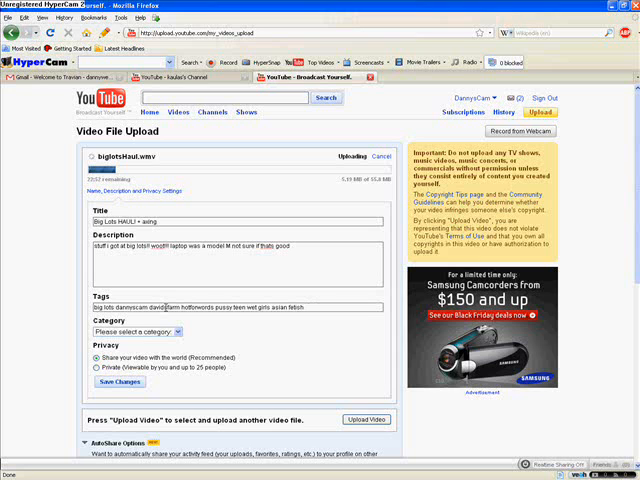
{"action": "type", "text": "axing axe"}
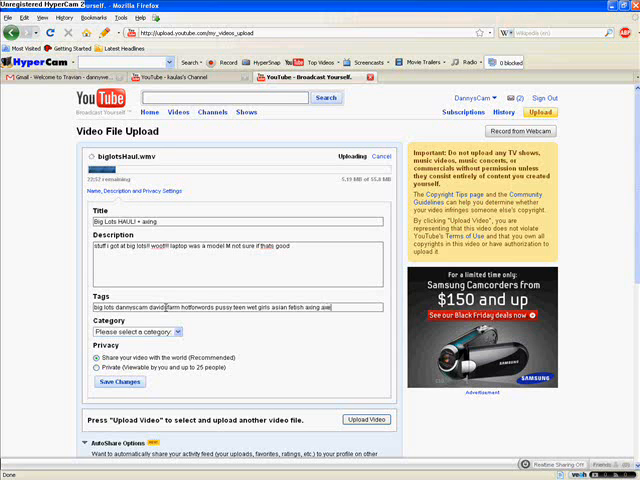